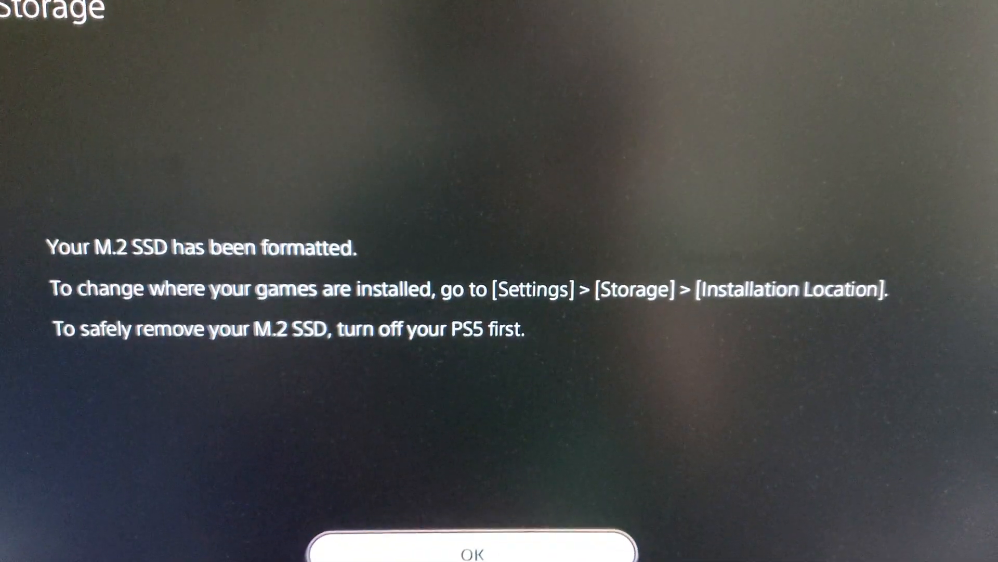
Step: Dismiss the 'Your M.2 SSD has been formatted' notice to reach the home screen
click(473, 553)
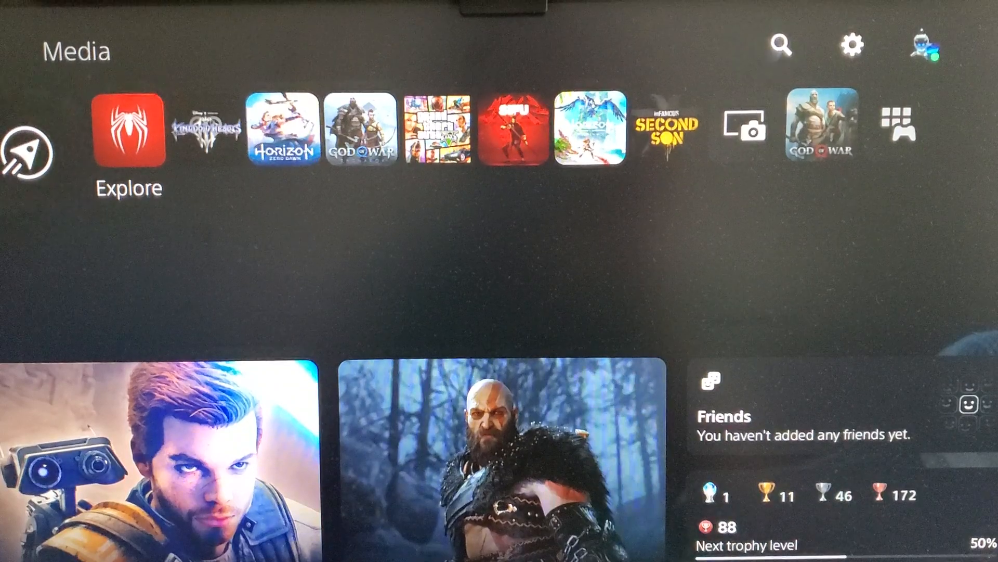
Step: Navigate from Settings to Storage and into Installation Location
click(851, 45)
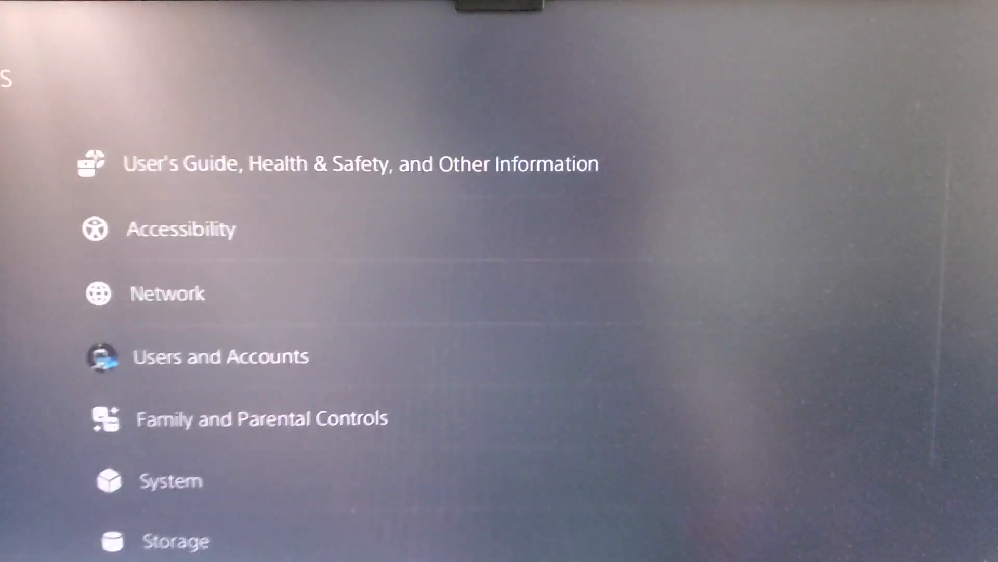
scroll(up, 3)
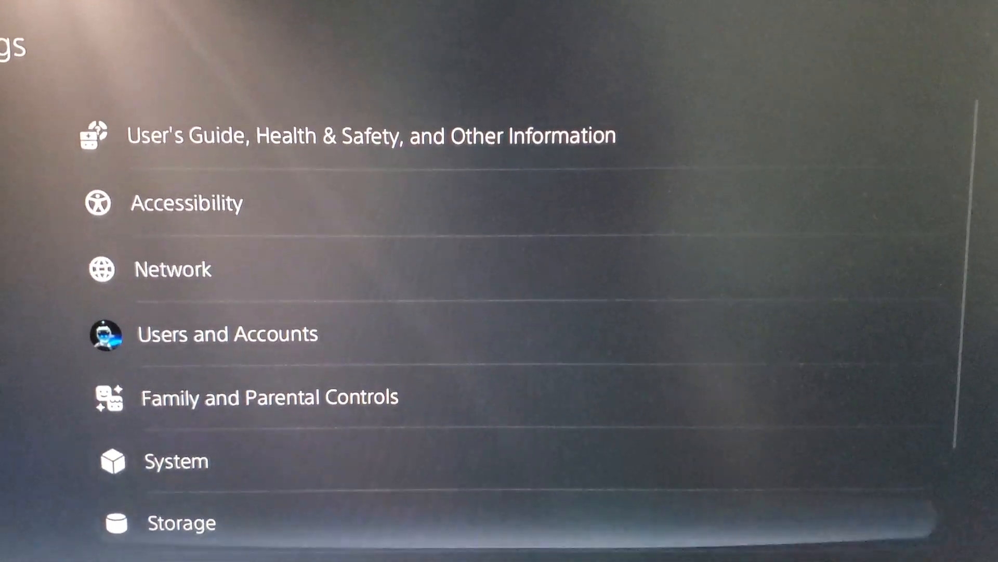
click(181, 523)
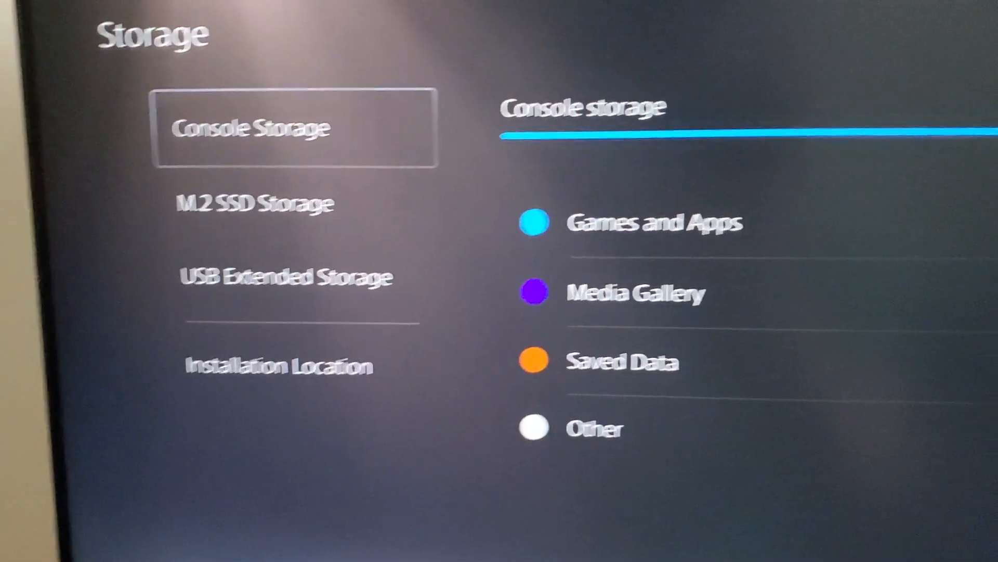
click(255, 202)
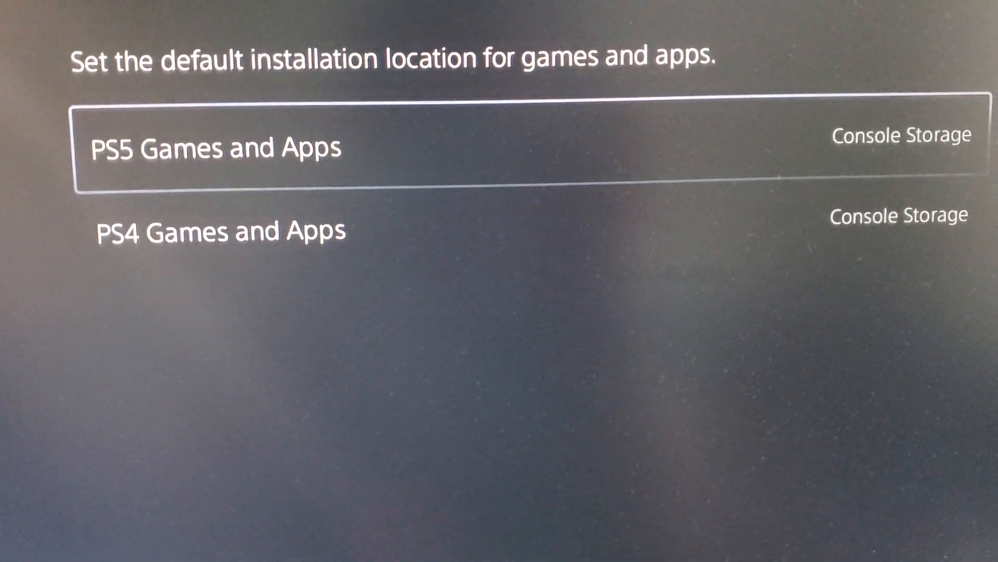
Step: Select PS4 Games and Apps to view its storage location choices
key(Down)
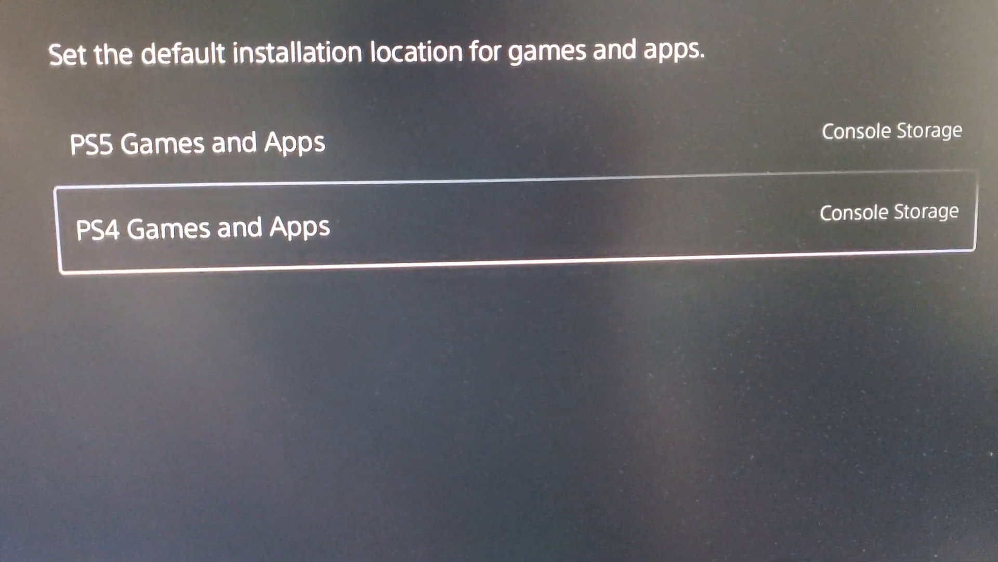
click(891, 211)
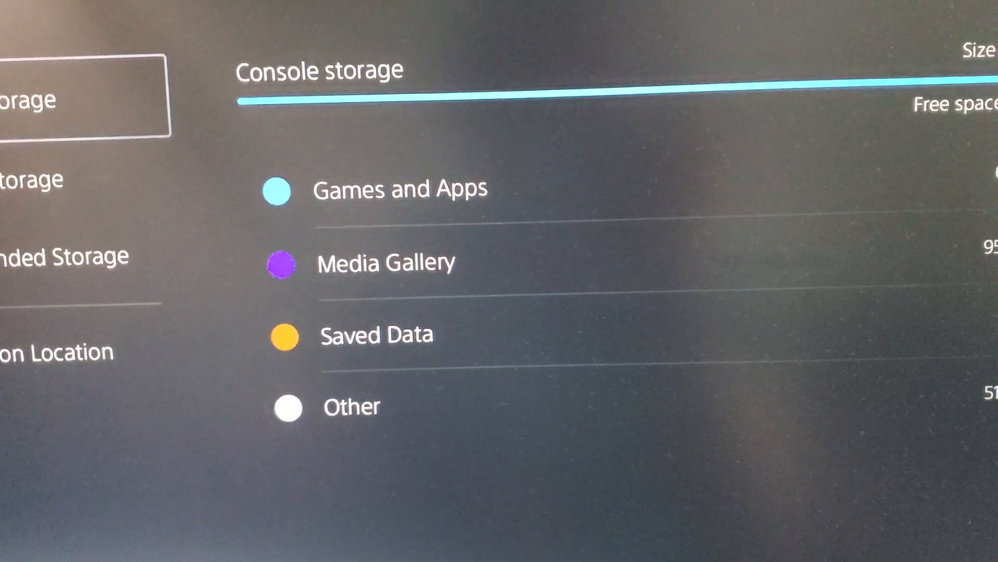
Step: Open Console Storage's Games and Apps list and pick ASTRO's PLAYROOM to move
click(401, 188)
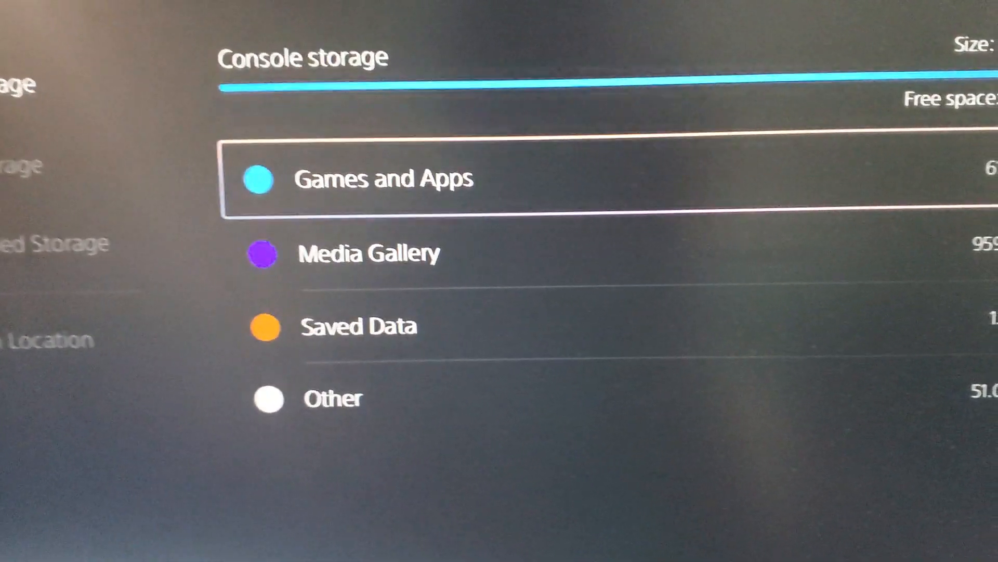
click(382, 178)
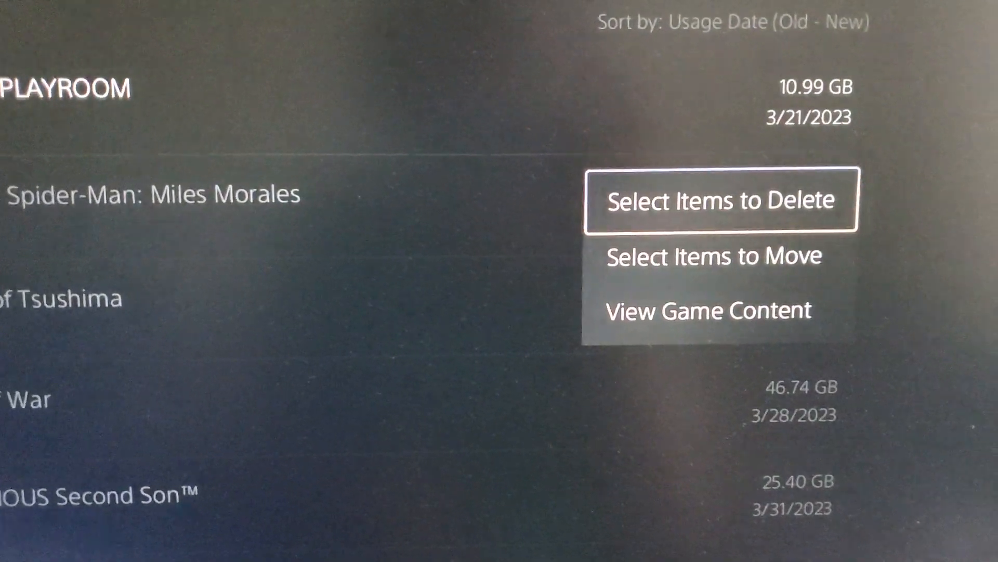
click(712, 256)
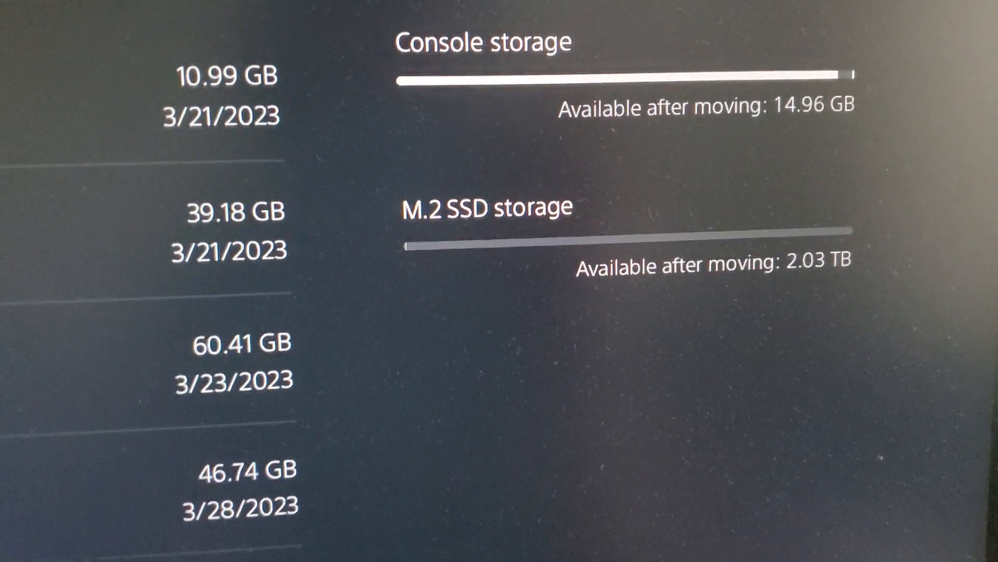
Step: Move the 10.99 GB ASTRO's PLAYROOM to M.2 SSD storage and confirm
scroll(down, 3)
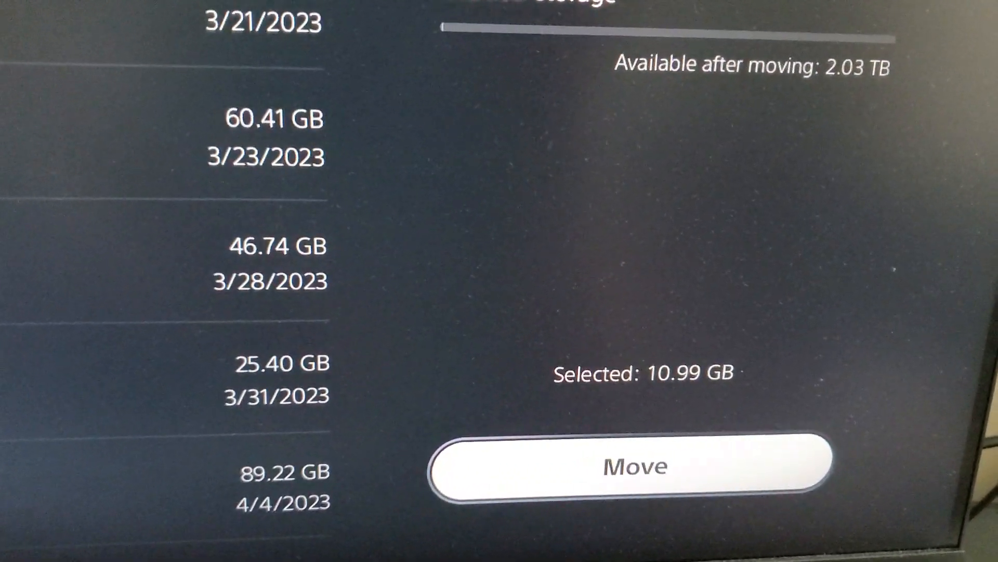
click(636, 463)
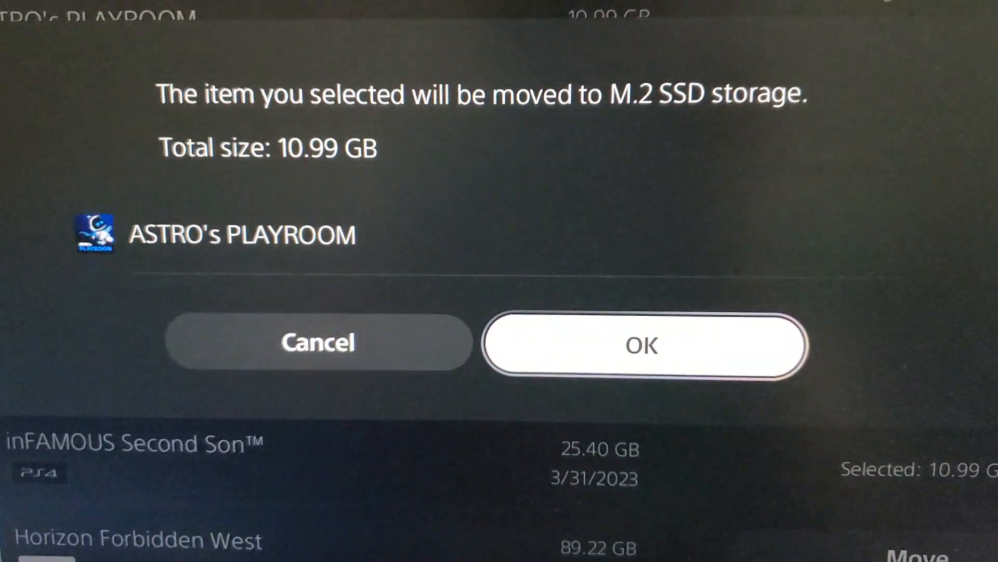
click(643, 345)
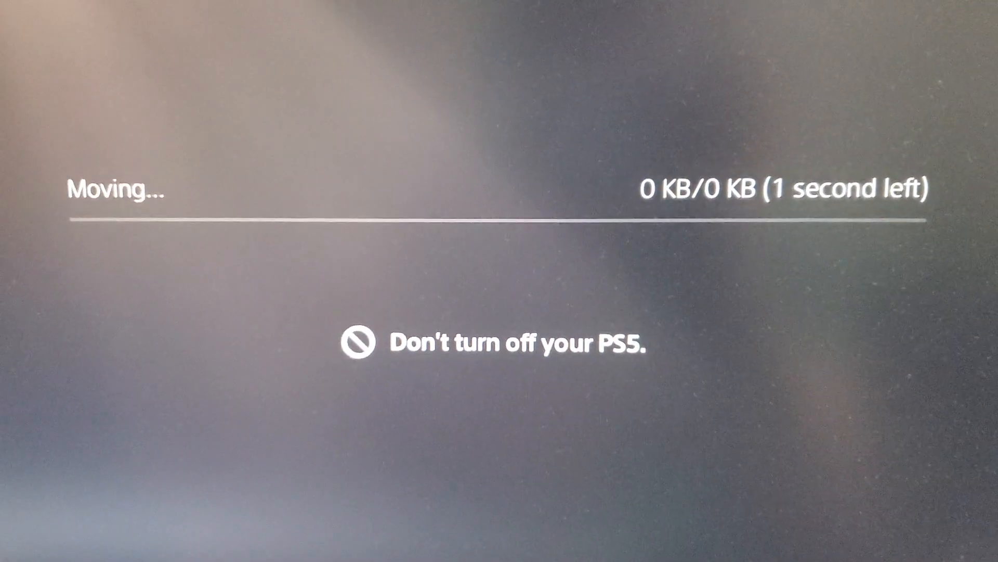